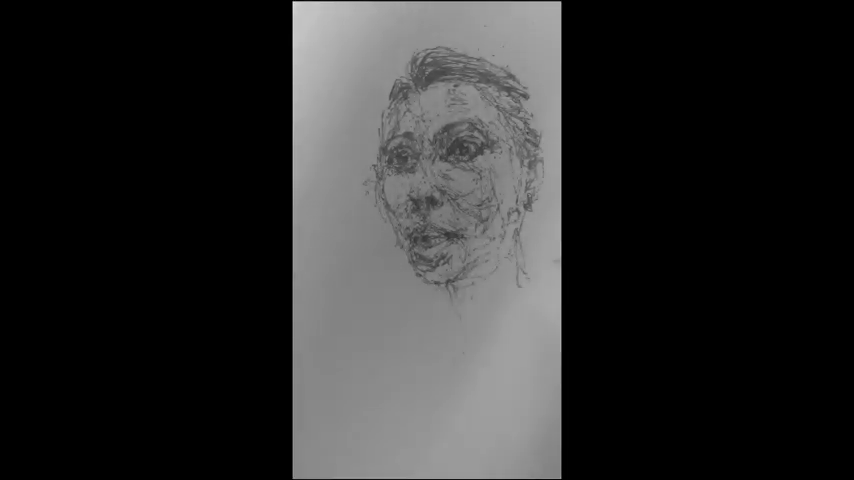
pyautogui.moveTo(520, 290)
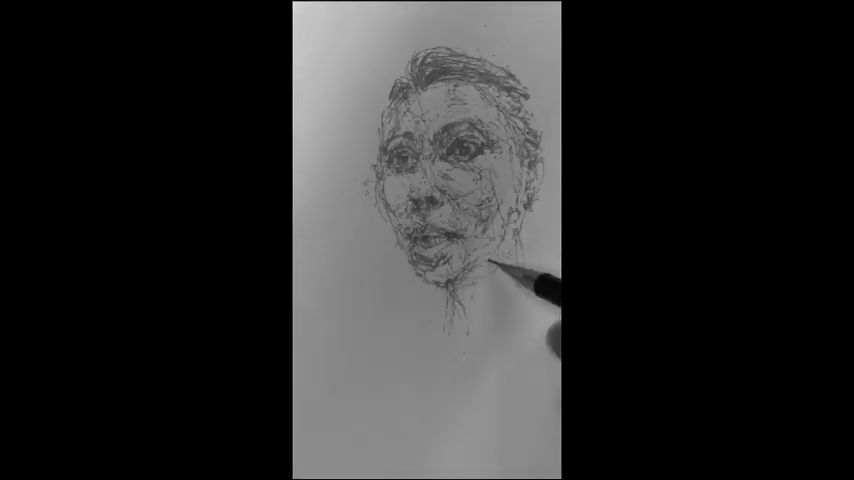